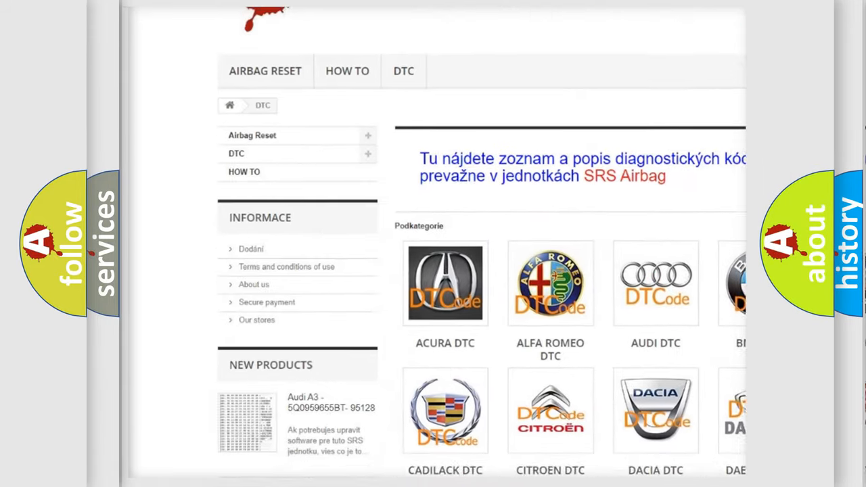
scroll("down", 3)
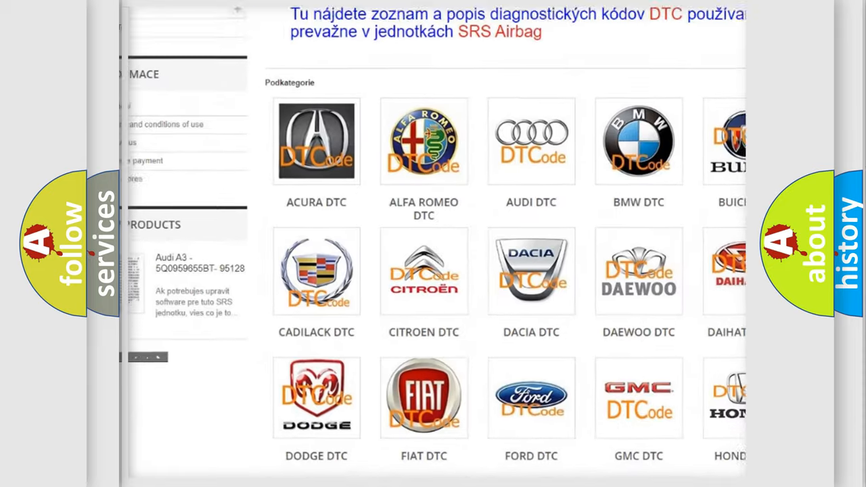
scroll("down", 3)
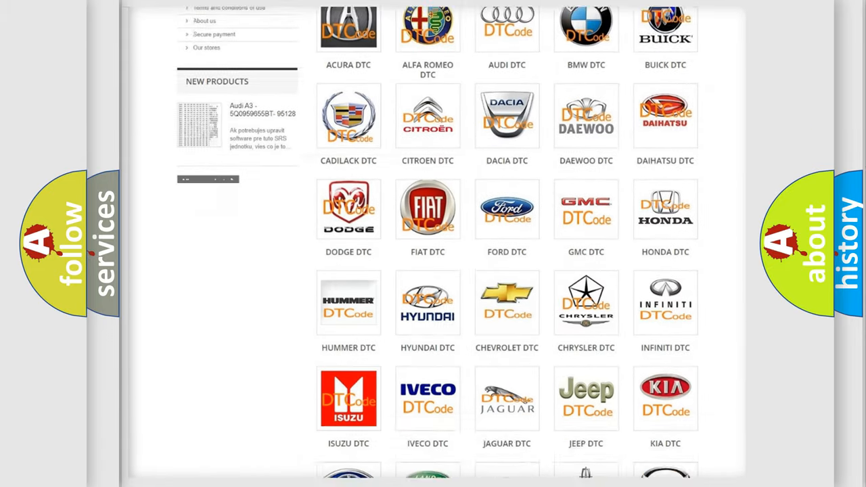
scroll("down", 3)
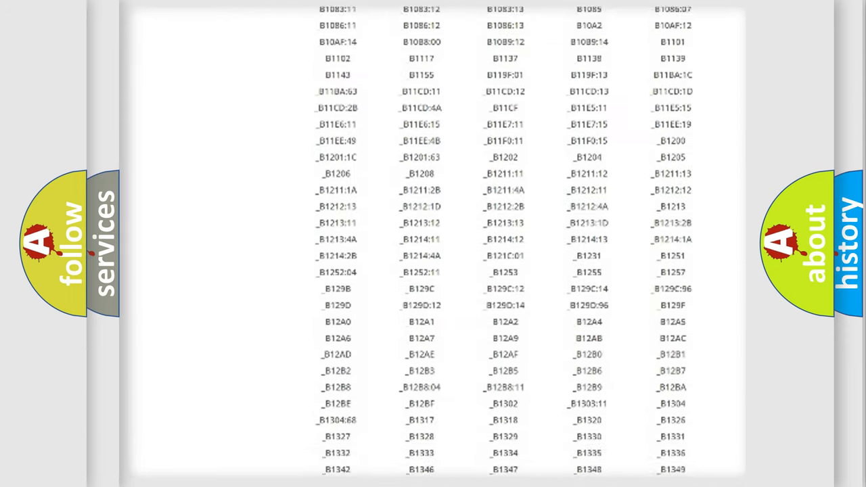
scroll("down", 3)
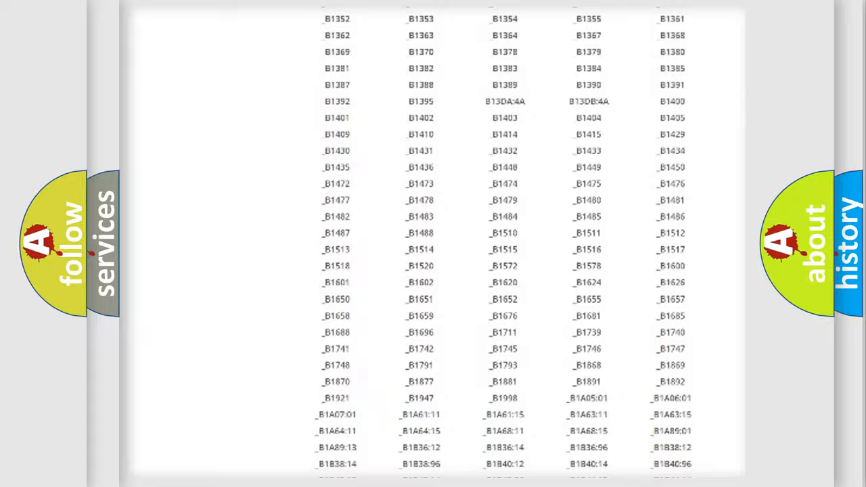